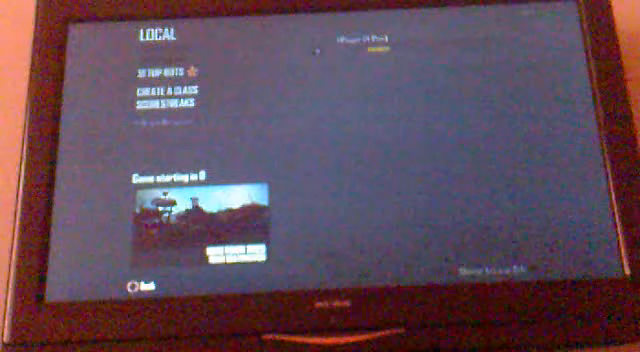
- Select Choose Class in the Local lobby to show the custom classes and current loadout
left_click(166, 92)
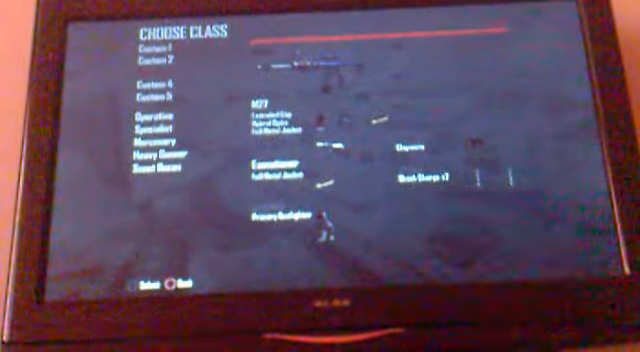